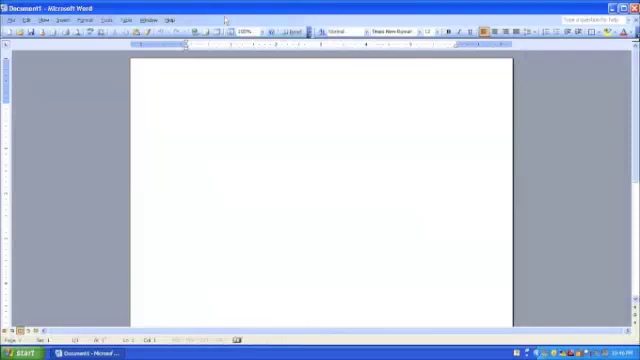
# Position the cursor in the blank document before starting the labels
pyautogui.click(188, 106)
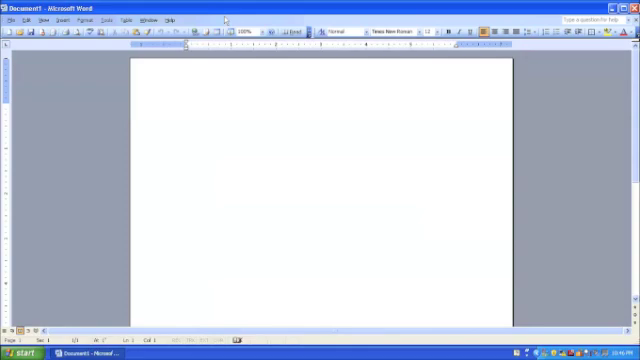
pyautogui.click(188, 104)
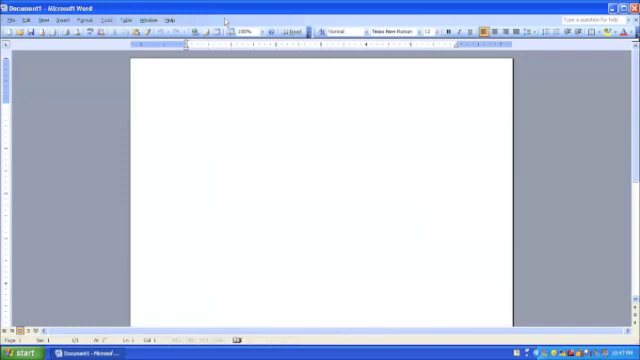
pyautogui.click(186, 104)
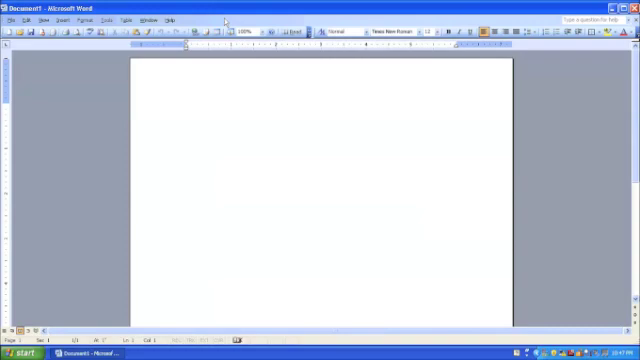
pyautogui.click(186, 104)
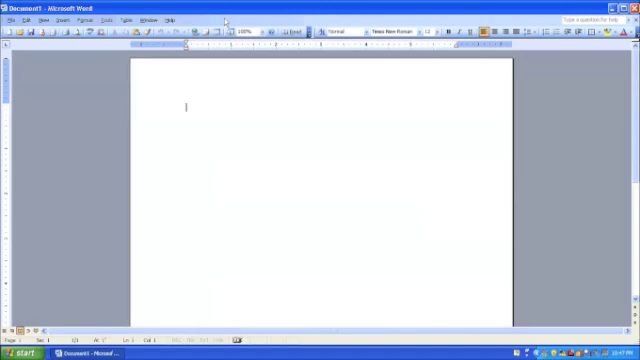
pyautogui.moveTo(238, 238)
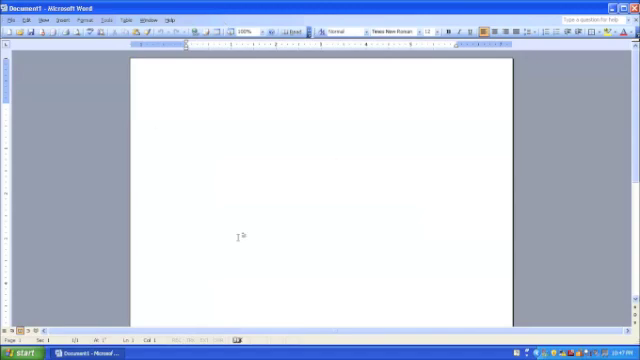
pyautogui.click(184, 108)
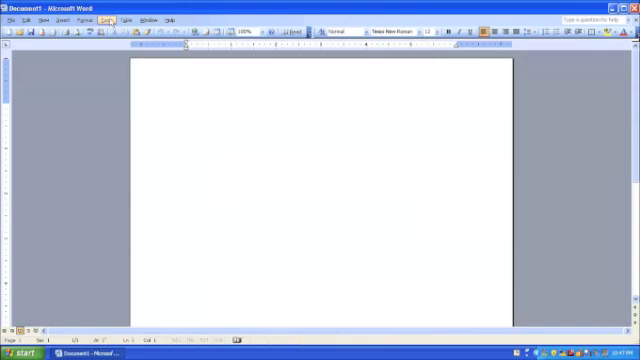
# Bring up Envelopes and Labels via Letters and Mailings and settle on the Labels section
pyautogui.click(100, 20)
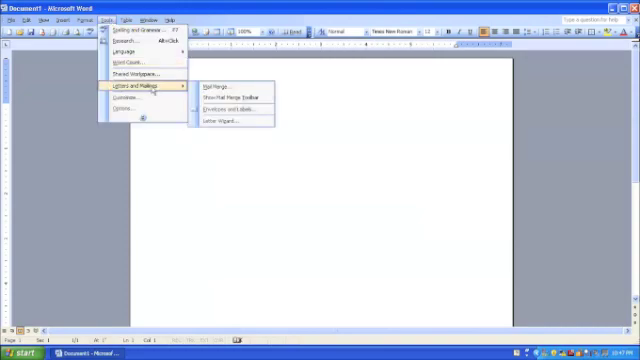
pyautogui.moveTo(224, 100)
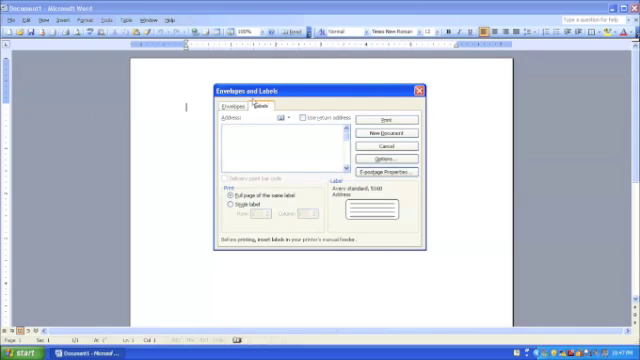
pyautogui.click(236, 108)
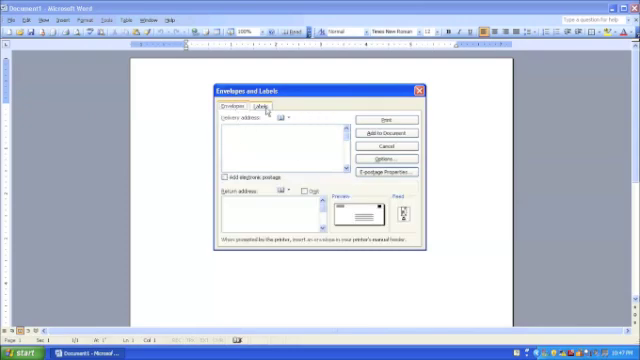
pyautogui.click(266, 106)
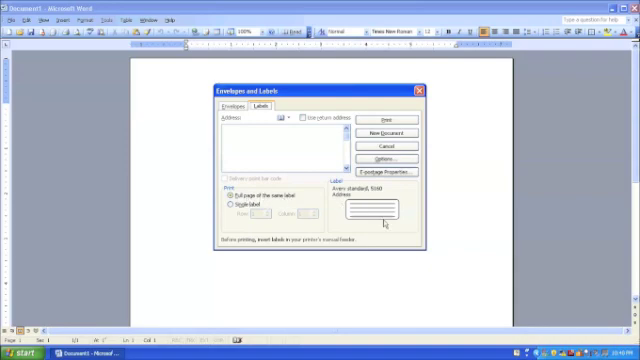
pyautogui.moveTo(376, 228)
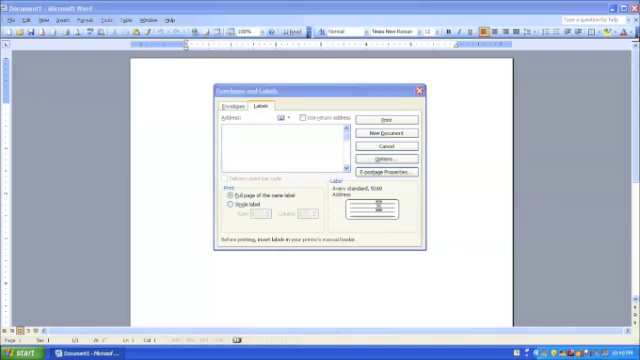
# Choose an Avery address label product number in Label Options and confirm it
pyautogui.click(382, 160)
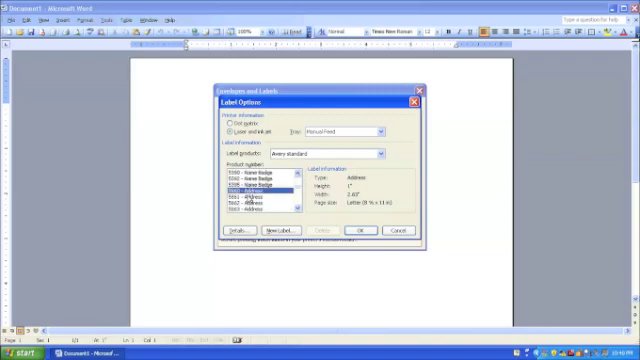
pyautogui.click(258, 192)
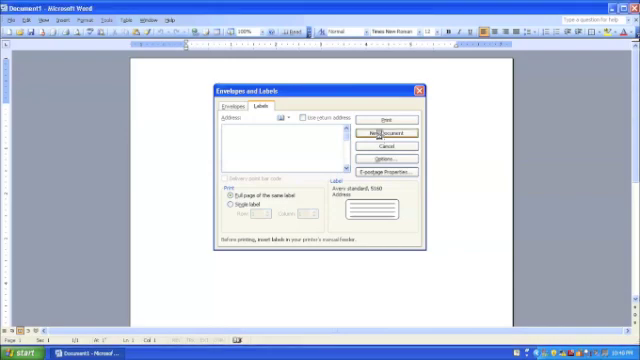
# Generate a new document holding a full sheet of blank address labels
pyautogui.click(386, 132)
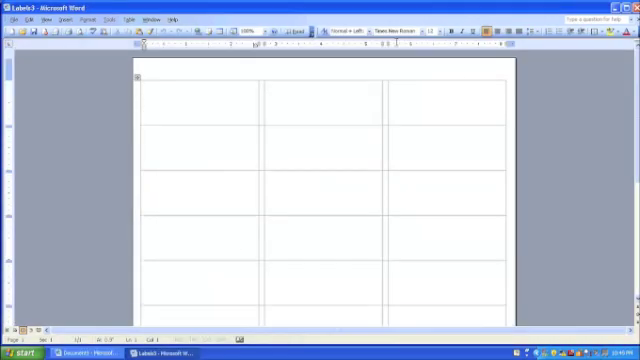
pyautogui.scroll(-3)
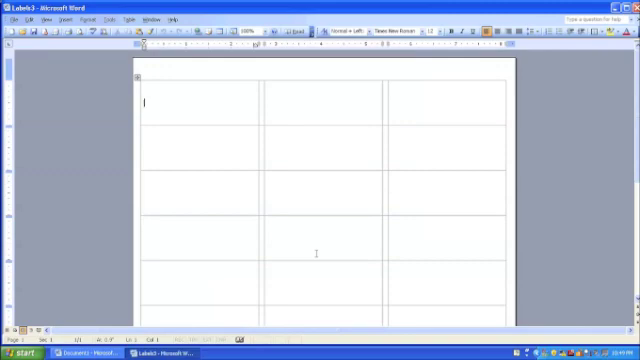
pyautogui.moveTo(404, 140)
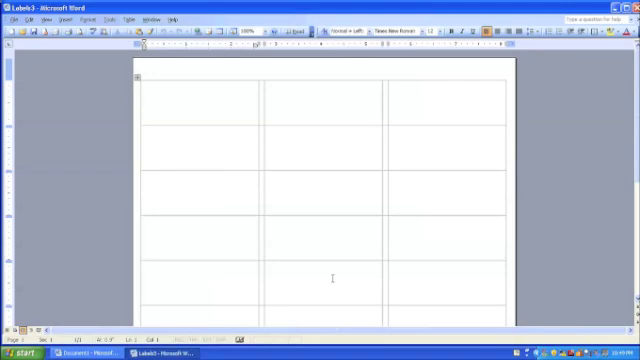
pyautogui.click(148, 104)
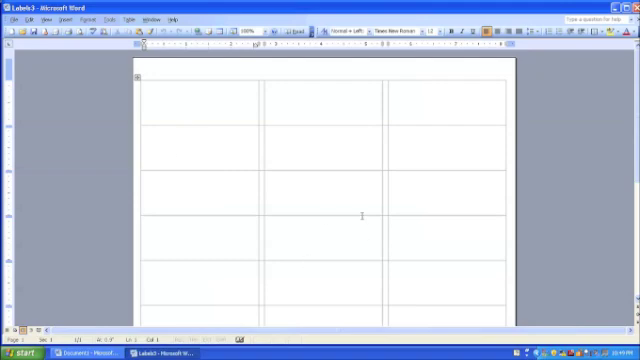
pyautogui.moveTo(360, 216)
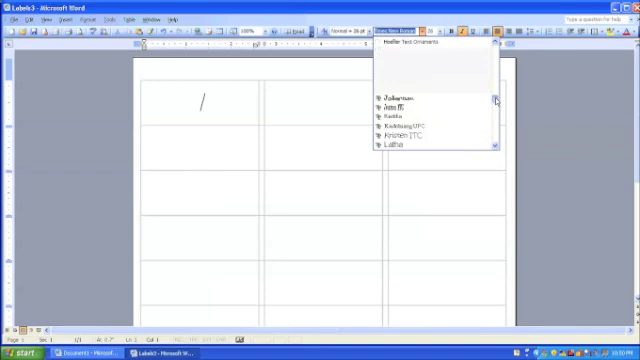
pyautogui.scroll(-3)
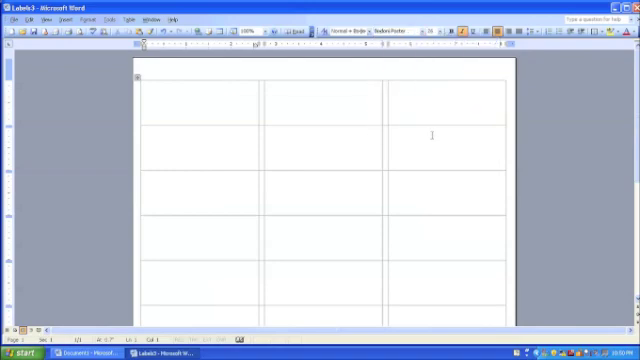
pyautogui.write('Harold')
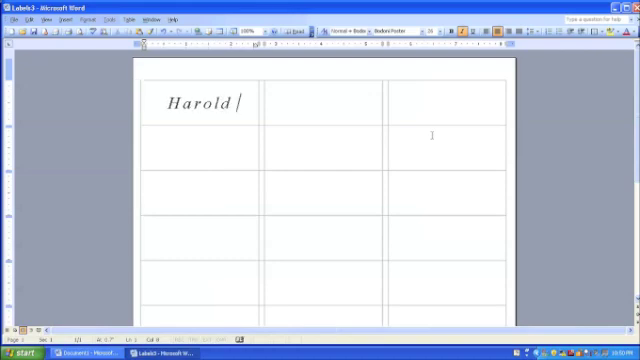
pyautogui.write('Pres')
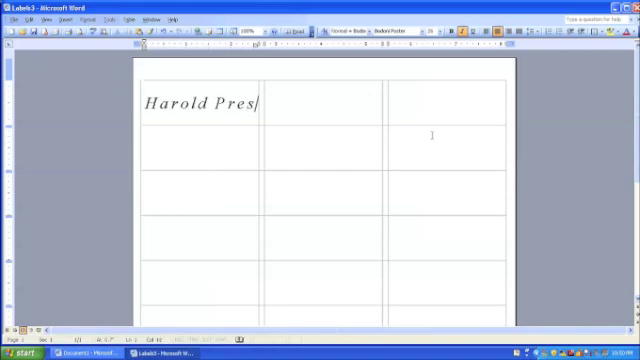
pyautogui.write('ton')
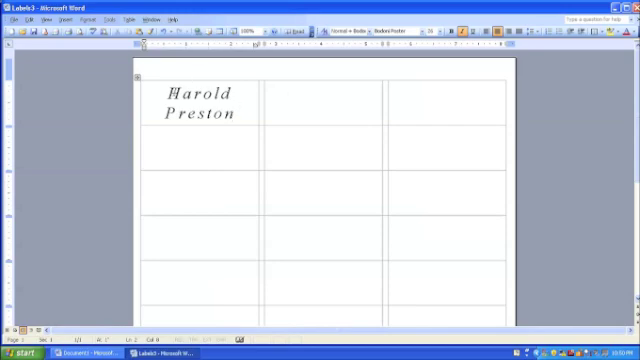
pyautogui.moveTo(164, 92); pyautogui.dragTo(238, 116)
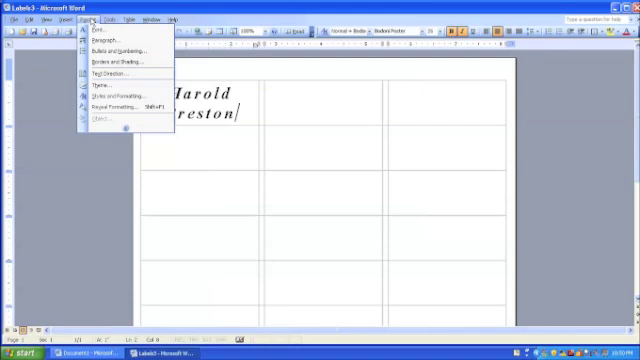
# Show the Insert > Picture choices, WordArt among them
pyautogui.click(62, 18)
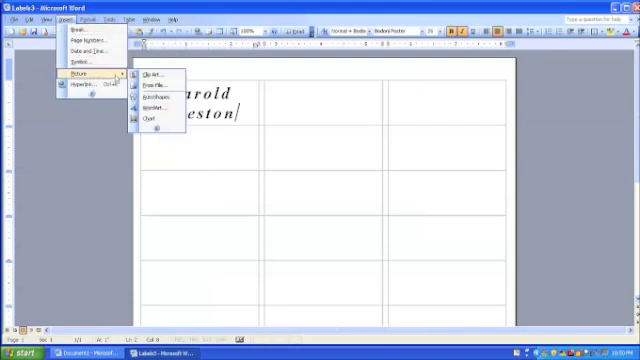
pyautogui.moveTo(150, 72)
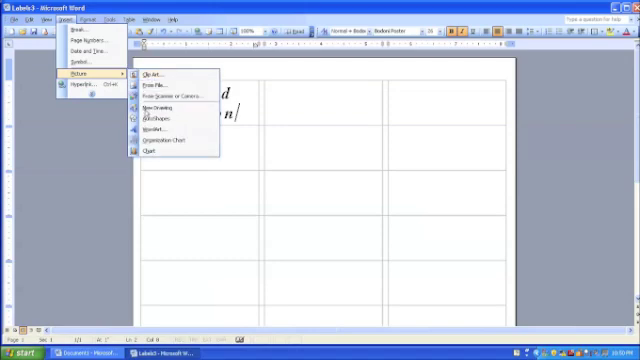
pyautogui.moveTo(160, 120)
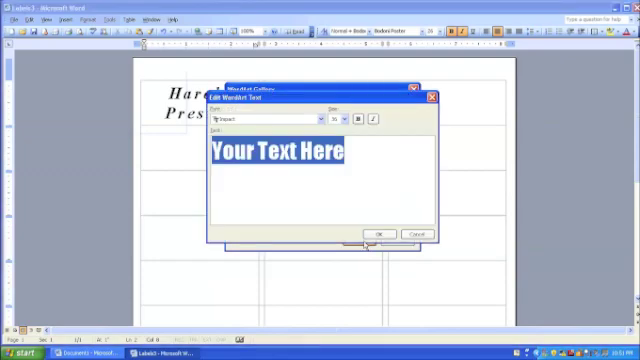
pyautogui.write('Harold Prest')
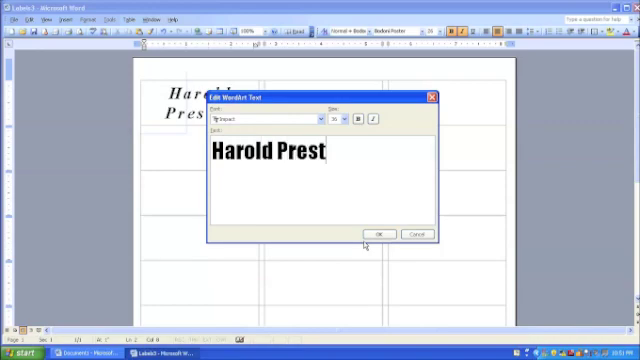
pyautogui.write('on')
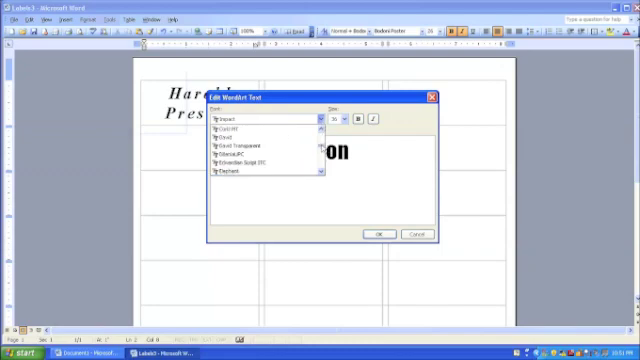
pyautogui.scroll(-3)
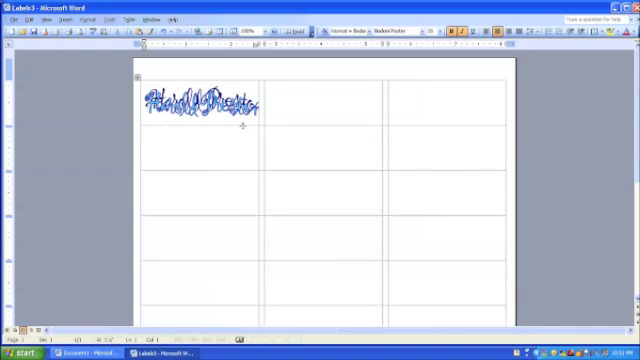
# Remove the WordArt so the first label shows the plain typed name again
pyautogui.click(190, 104)
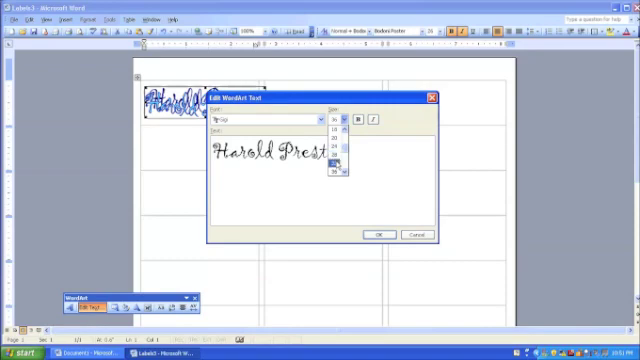
pyautogui.click(376, 234)
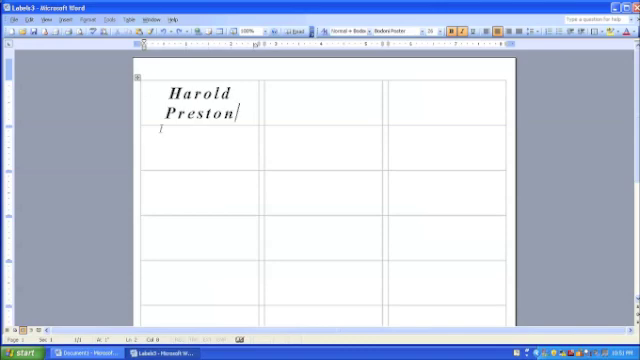
pyautogui.moveTo(348, 284)
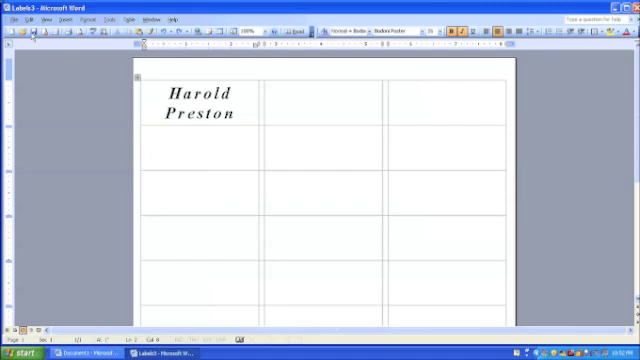
# Make the name bold italic and begin saving the label sheet
pyautogui.click(12, 18)
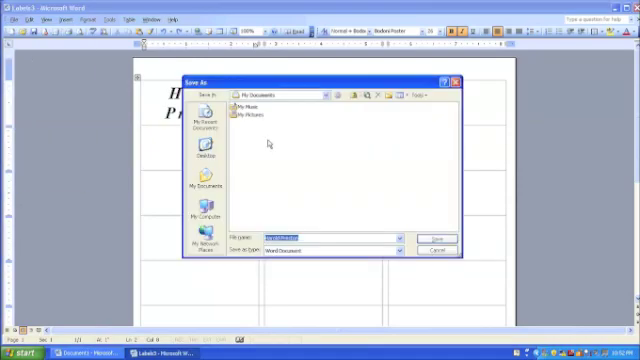
pyautogui.write('Harold Preston')
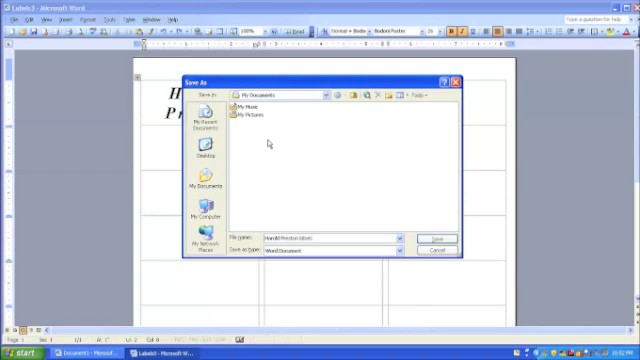
pyautogui.click(430, 236)
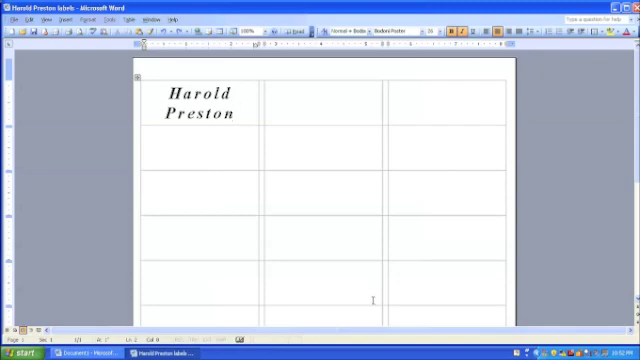
pyautogui.click(236, 112)
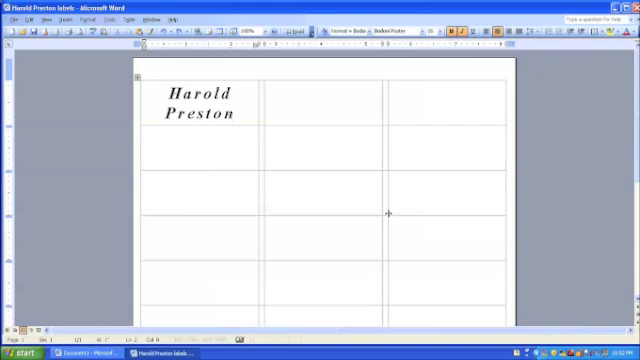
pyautogui.click(232, 112)
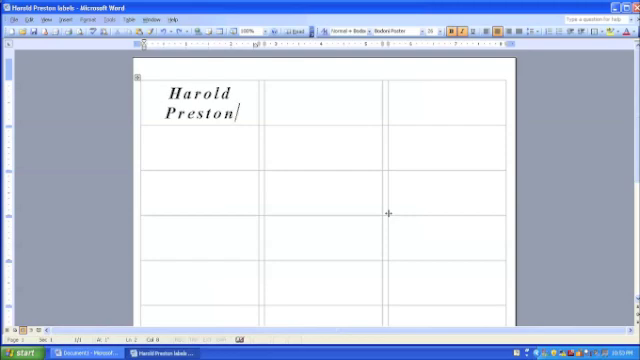
pyautogui.moveTo(492, 272)
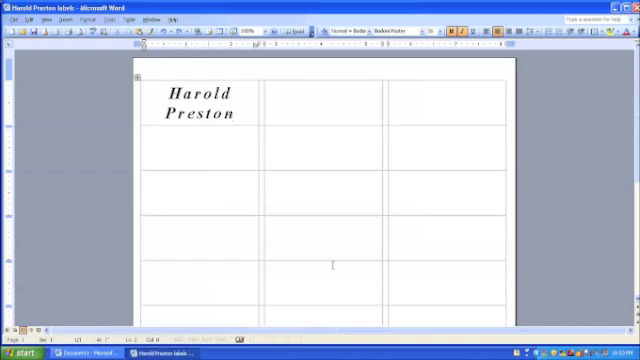
pyautogui.moveTo(360, 228)
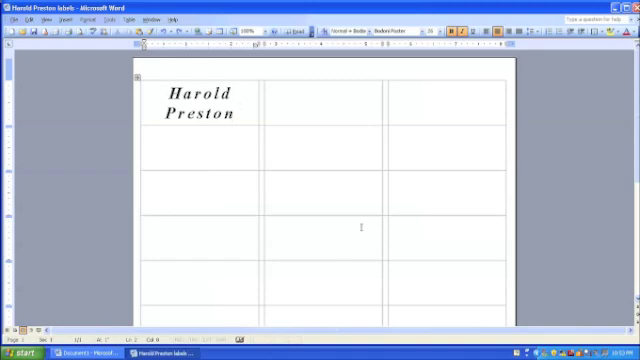
pyautogui.click(236, 112)
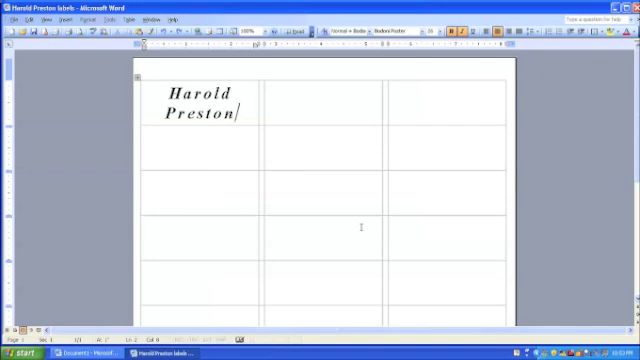
pyautogui.moveTo(410, 160)
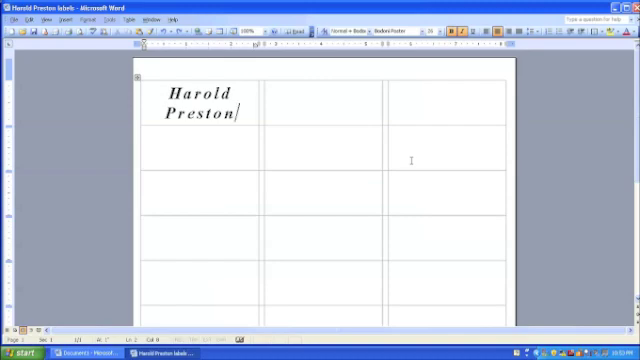